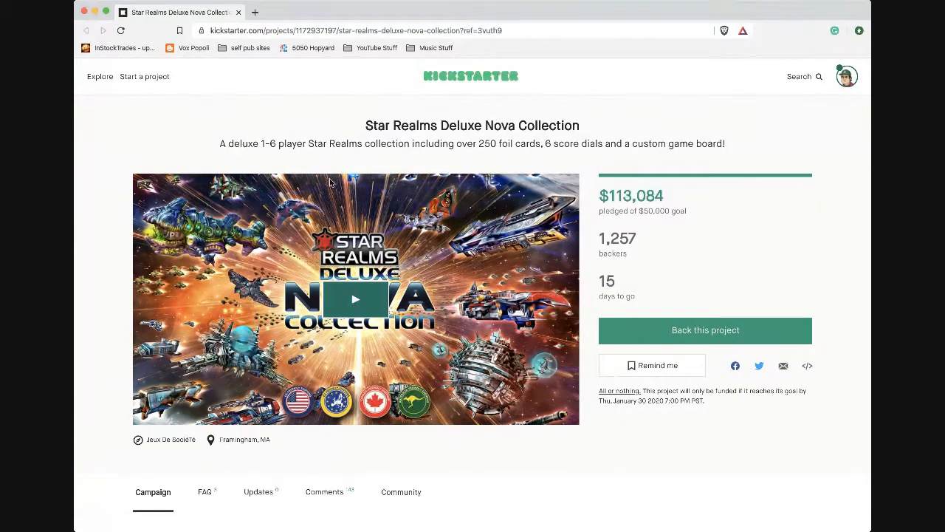
# Scroll the Star Realms Nova Collection story past Game Play down to the Cards artwork fan.
pyautogui.scroll(-3)
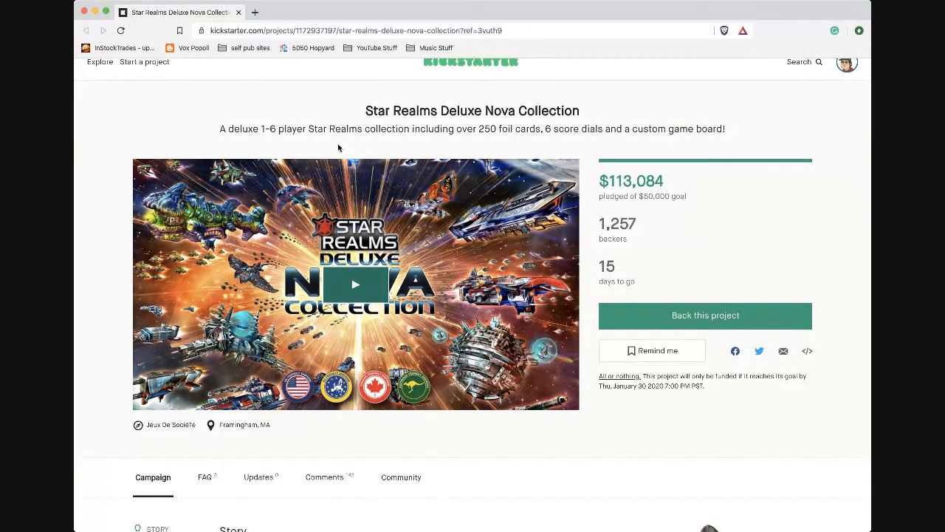
pyautogui.scroll(-3)
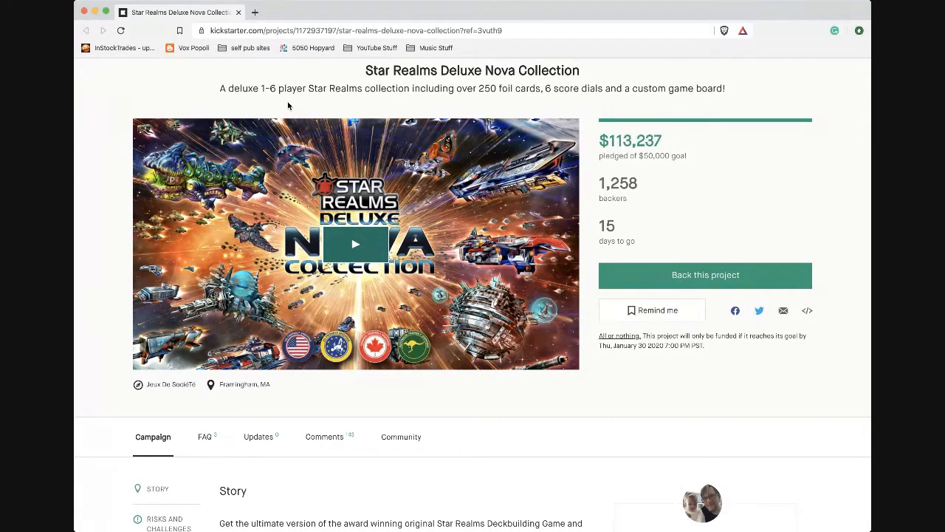
pyautogui.scroll(-3)
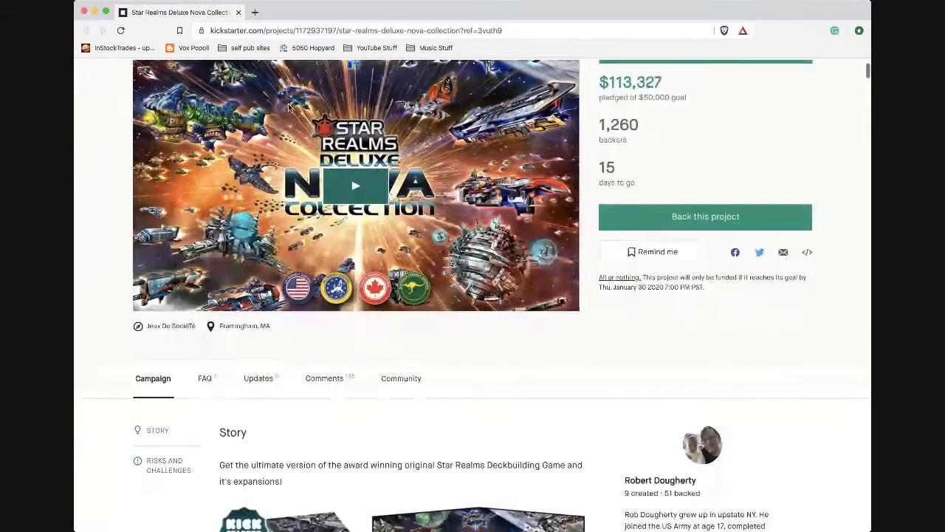
pyautogui.scroll(-3)
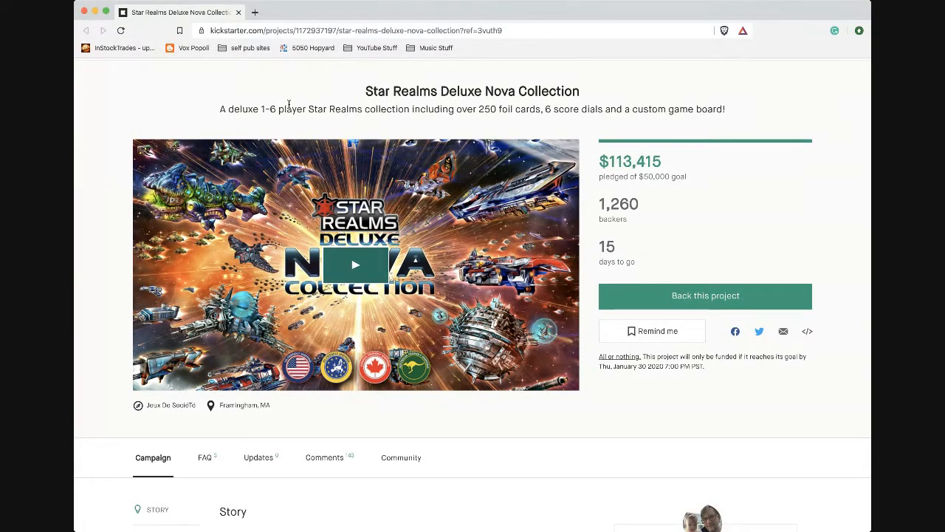
pyautogui.moveTo(443, 130)
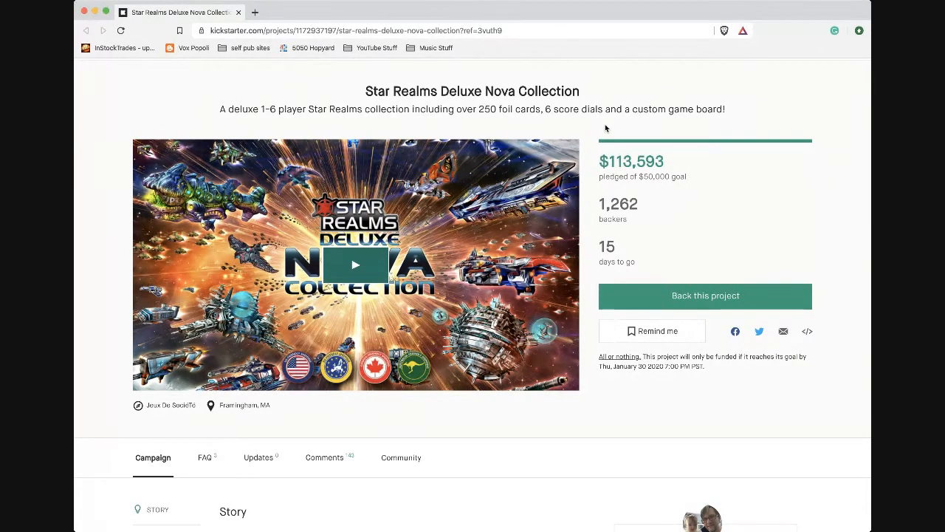
pyautogui.scroll(-3)
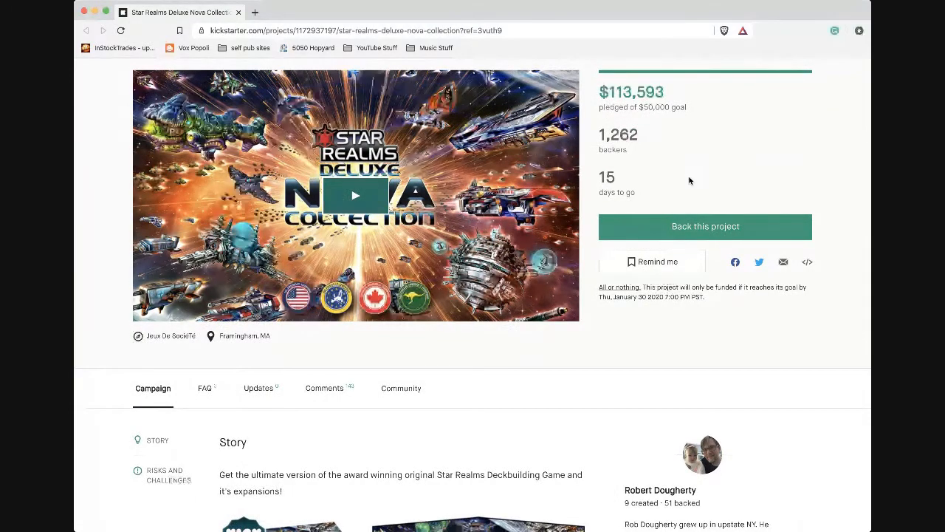
pyautogui.scroll(-3)
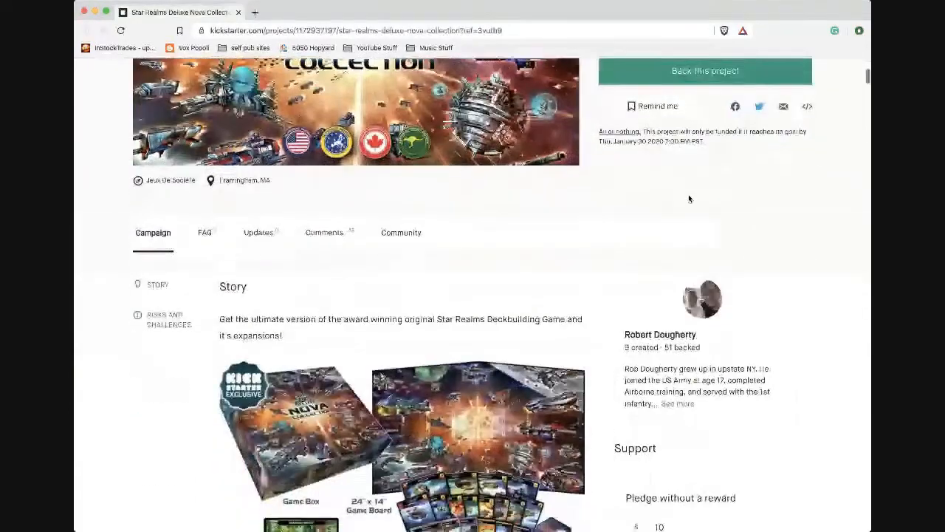
pyautogui.scroll(-3)
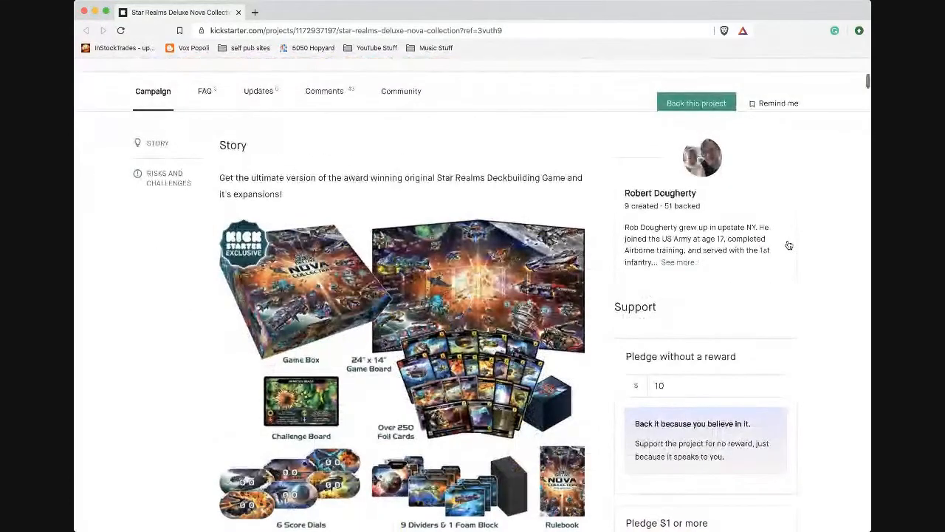
pyautogui.scroll(-3)
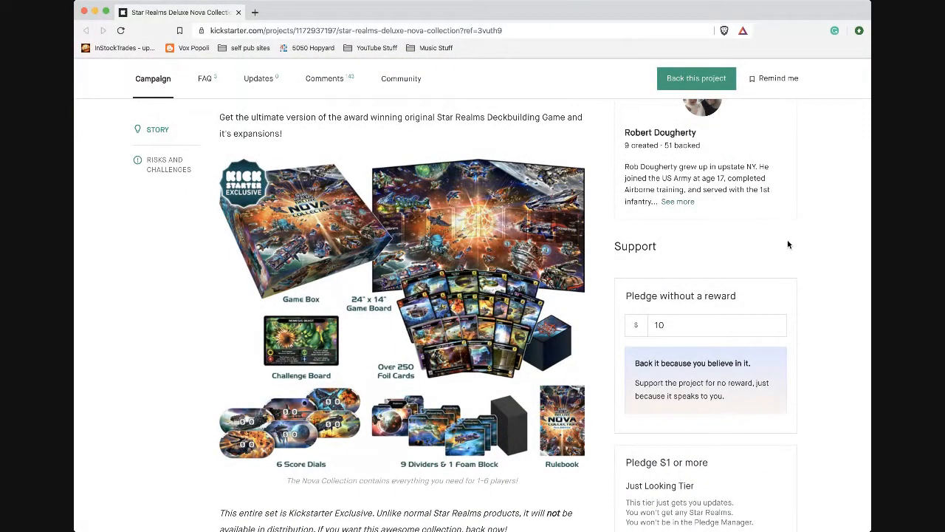
pyautogui.scroll(-3)
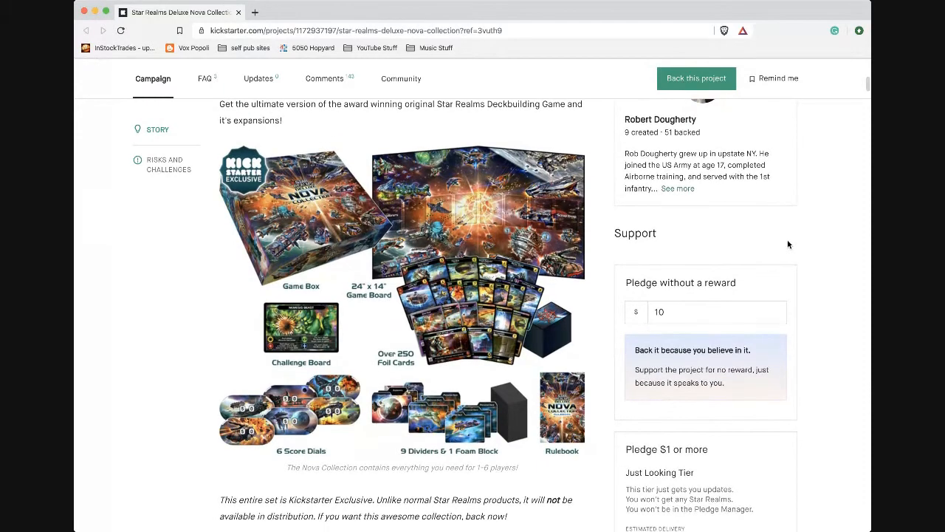
pyautogui.moveTo(421, 232)
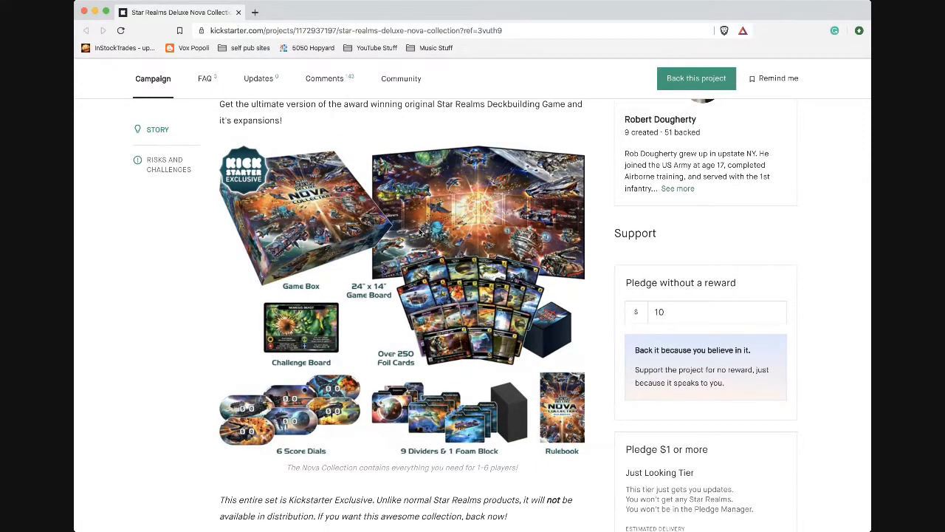
pyautogui.scroll(-3)
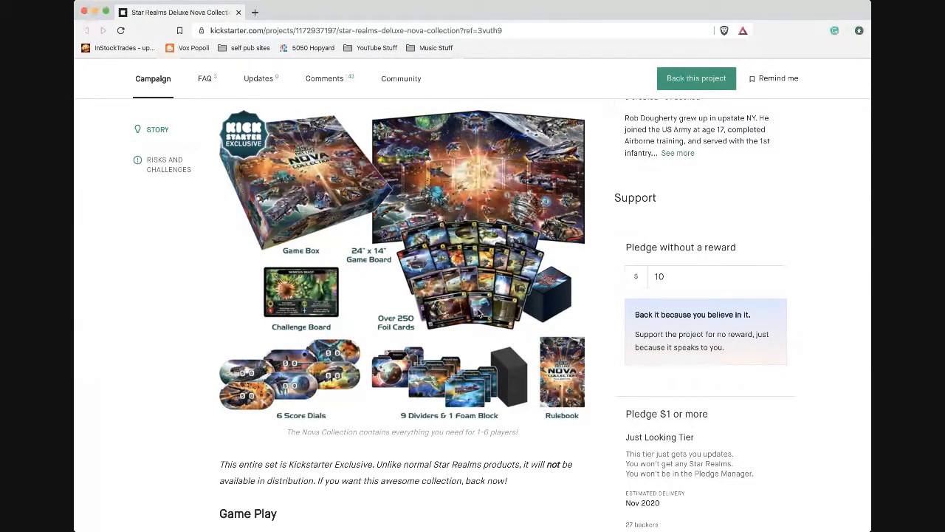
pyautogui.scroll(-3)
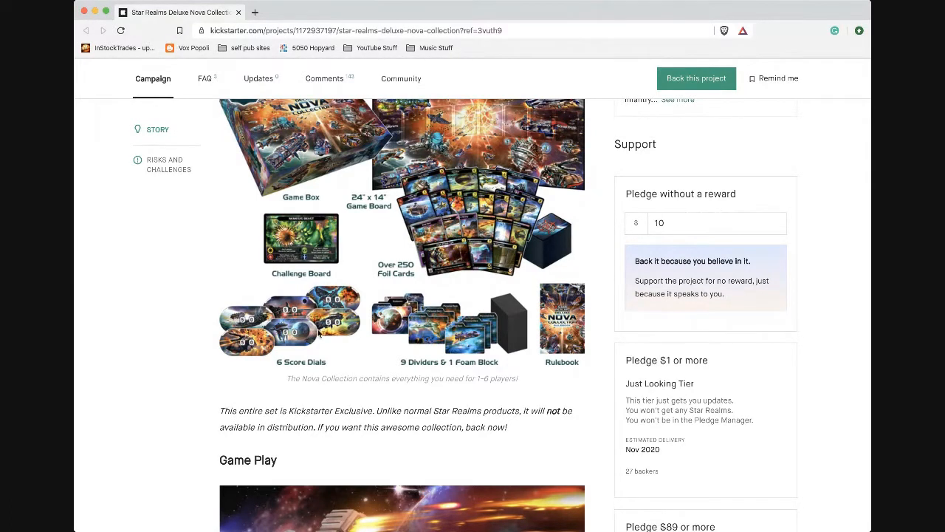
pyautogui.moveTo(328, 351)
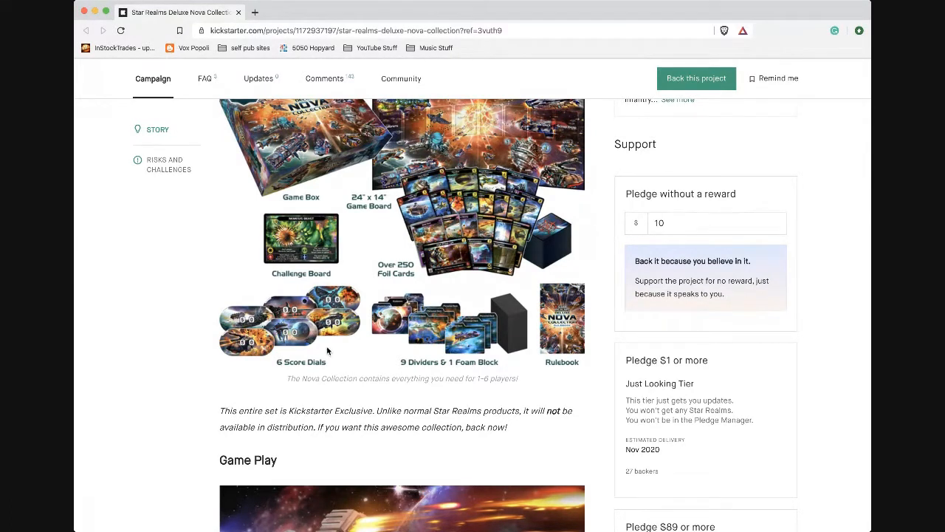
pyautogui.moveTo(356, 305)
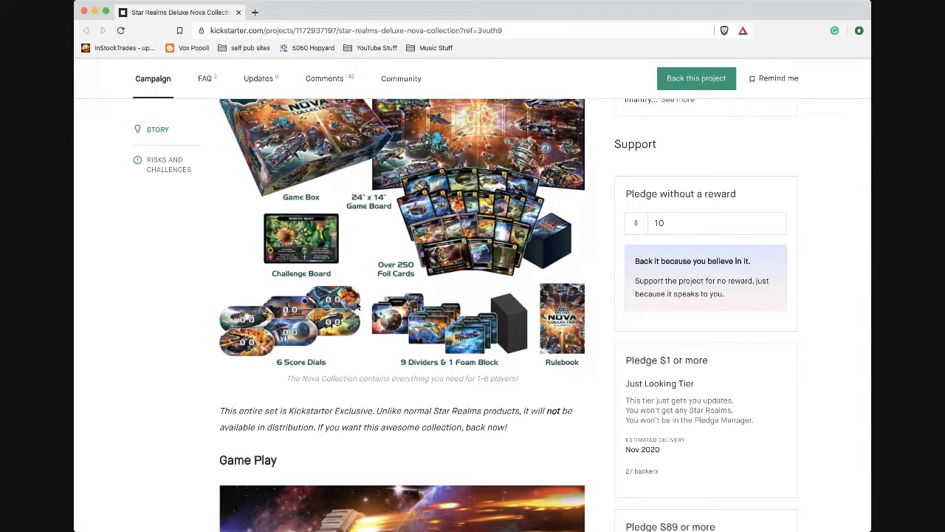
pyautogui.moveTo(305, 287)
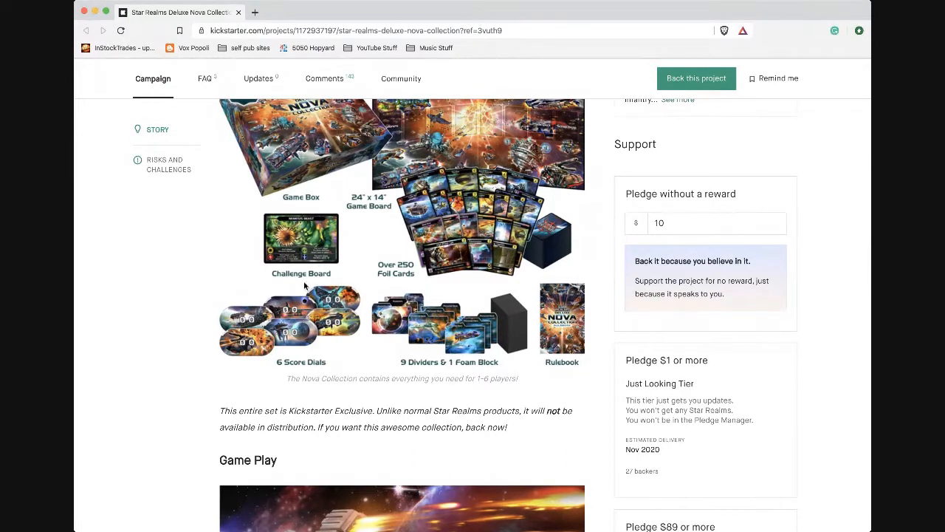
pyautogui.moveTo(340, 341)
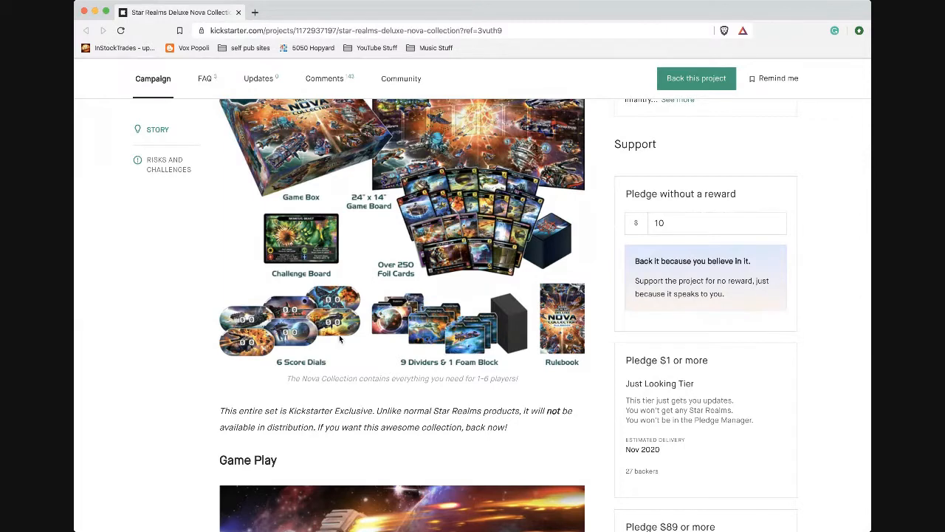
pyautogui.moveTo(431, 316)
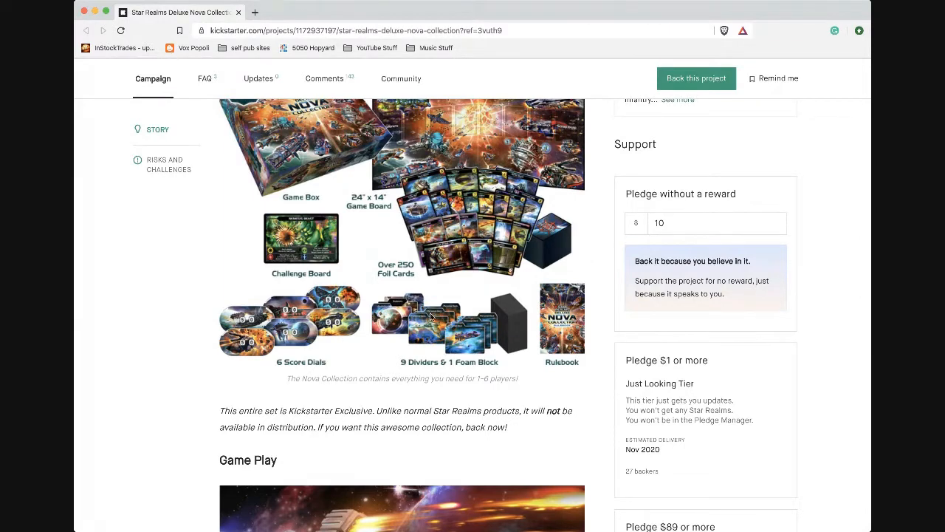
pyautogui.scroll(-3)
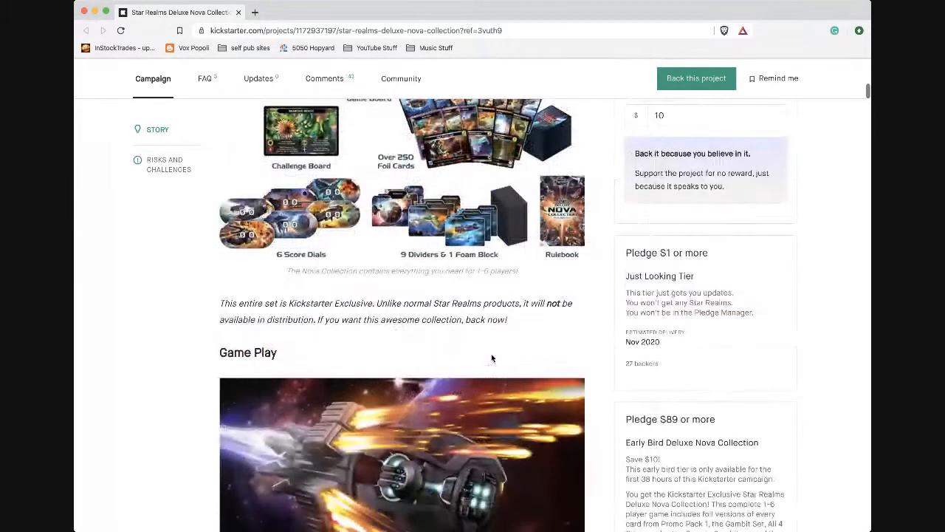
pyautogui.scroll(-3)
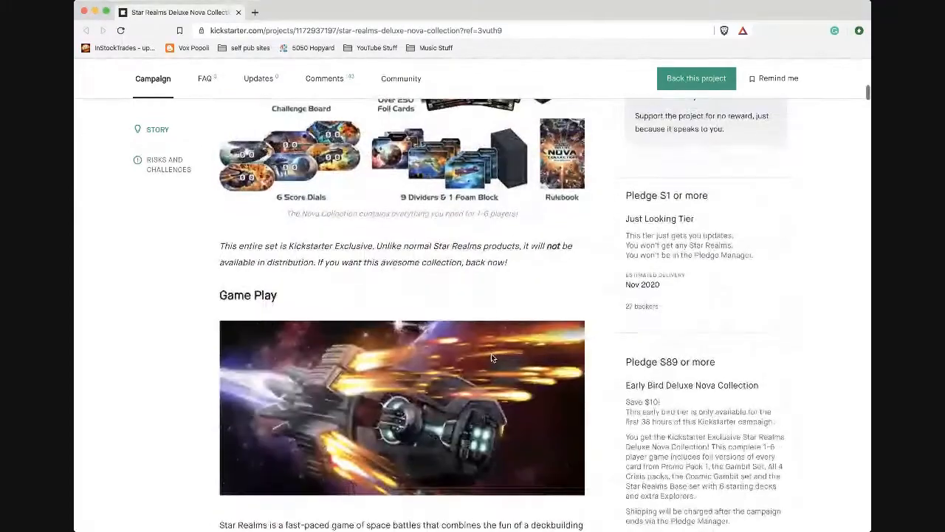
pyautogui.scroll(-3)
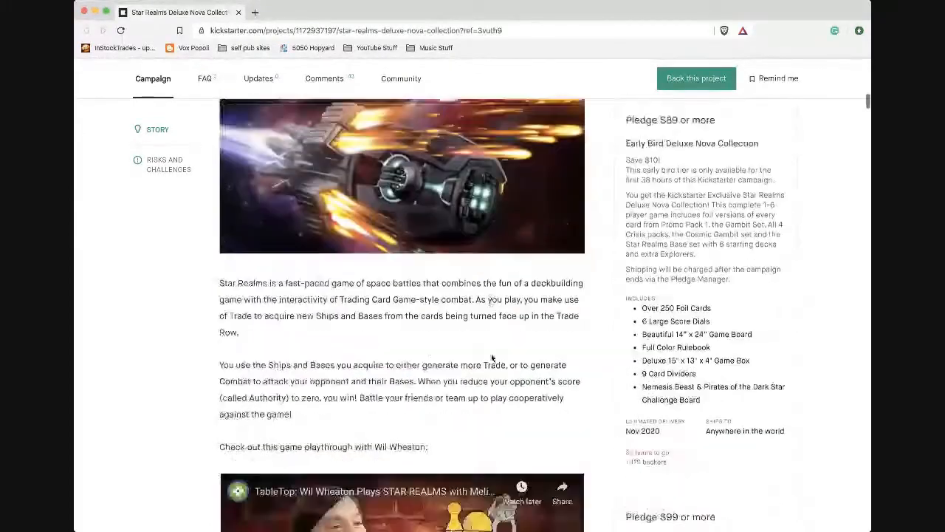
pyautogui.scroll(-3)
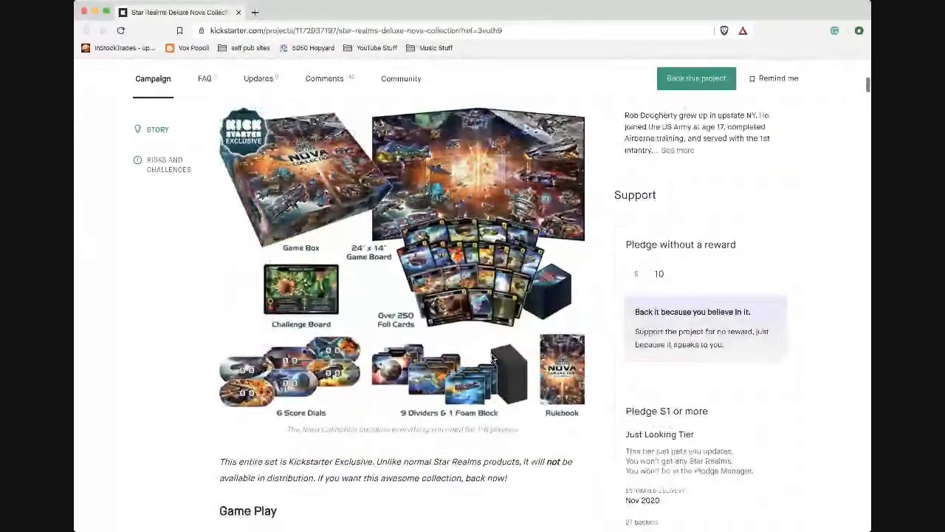
pyautogui.scroll(-3)
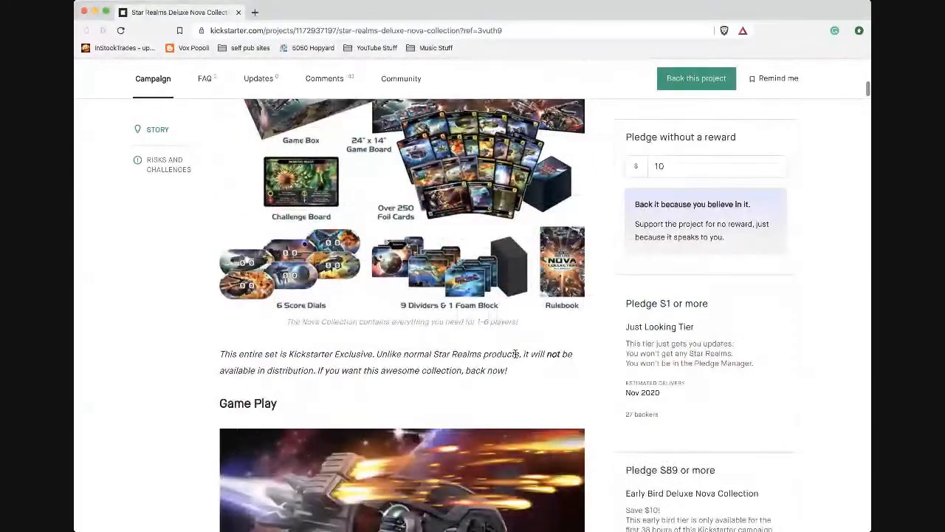
pyautogui.scroll(-3)
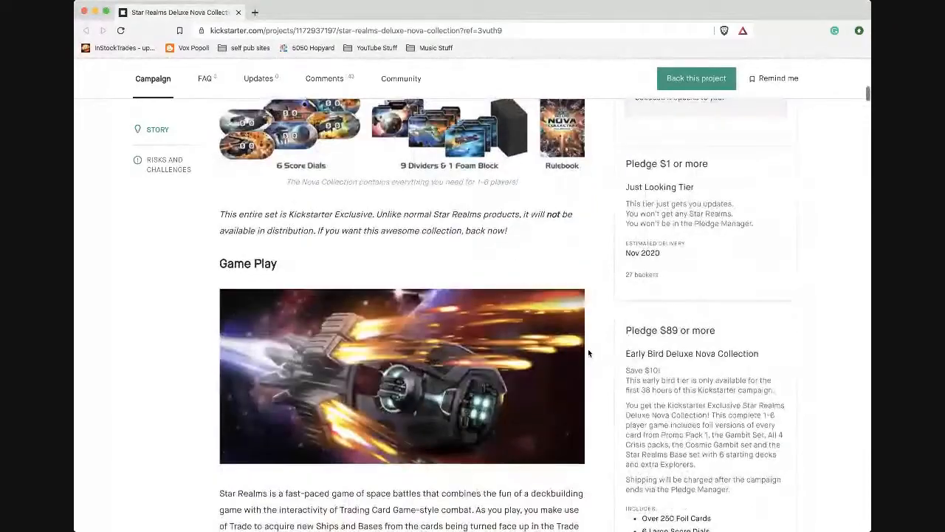
pyautogui.scroll(-3)
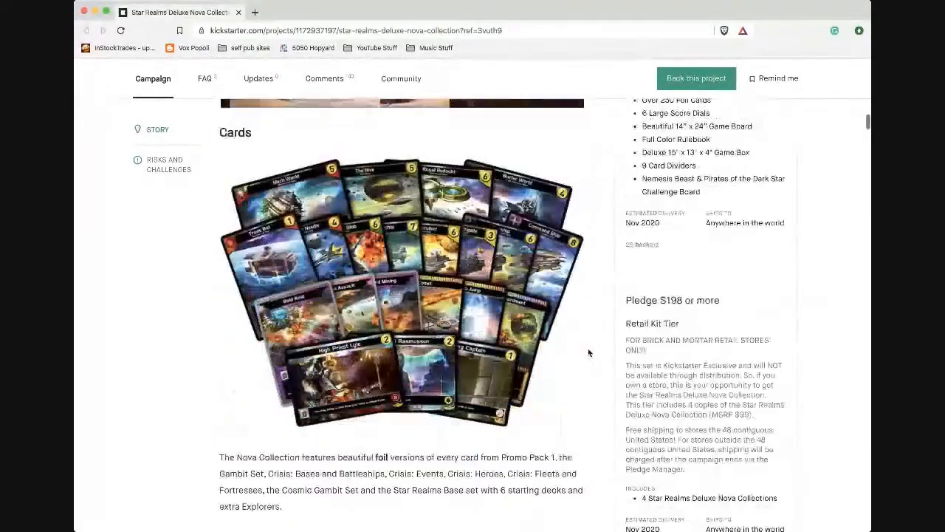
pyautogui.scroll(-3)
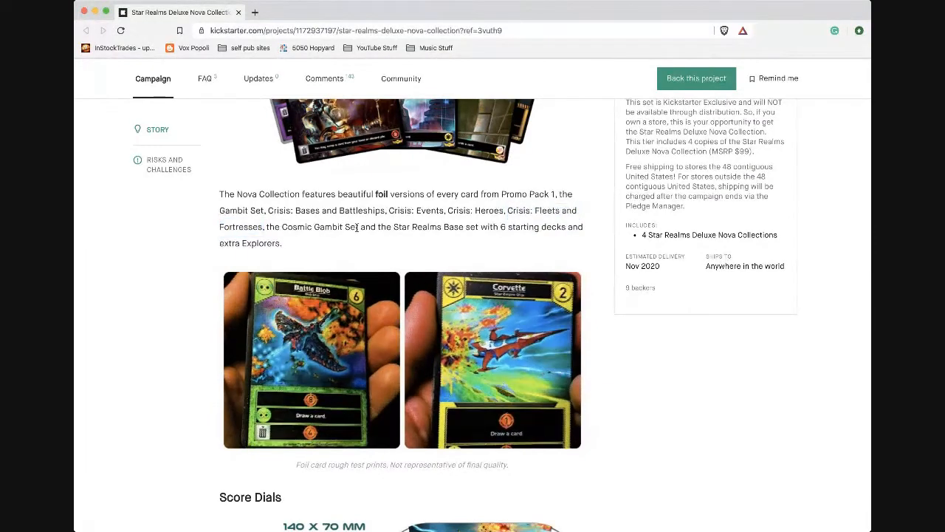
# Scroll just below the Cards image to the Battle Blob and Corvette foil test prints.
pyautogui.moveTo(268, 227); pyautogui.dragTo(365, 226)
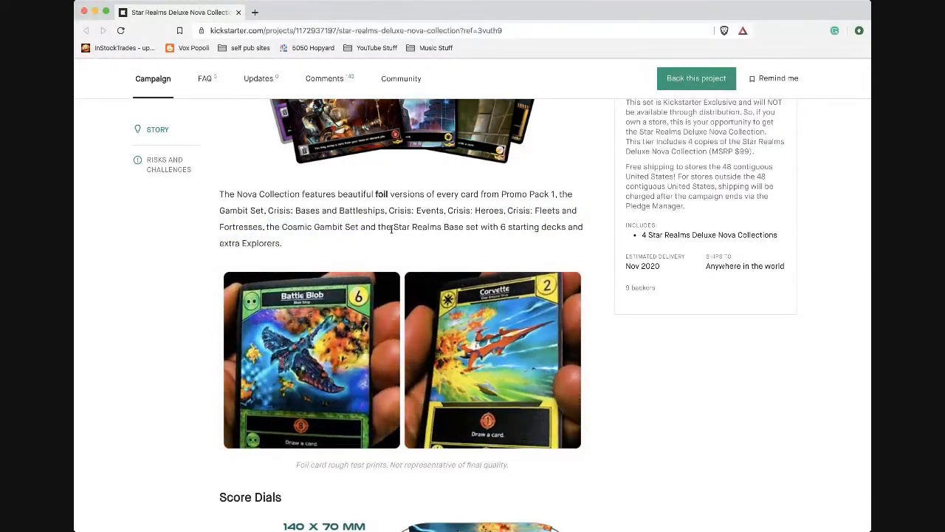
pyautogui.scroll(-3)
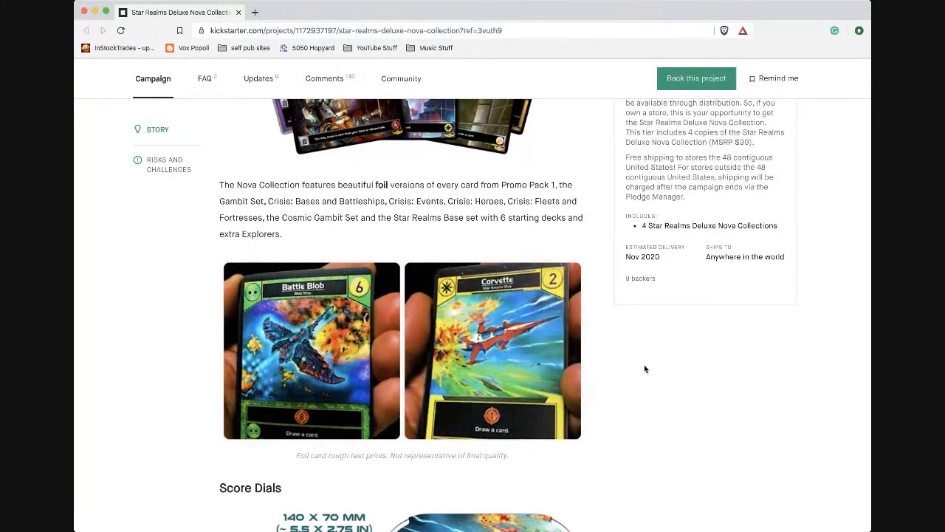
# Scroll through Score Dials, Game Board, Dividers and Challenge Board, then back toward the top.
pyautogui.scroll(-3)
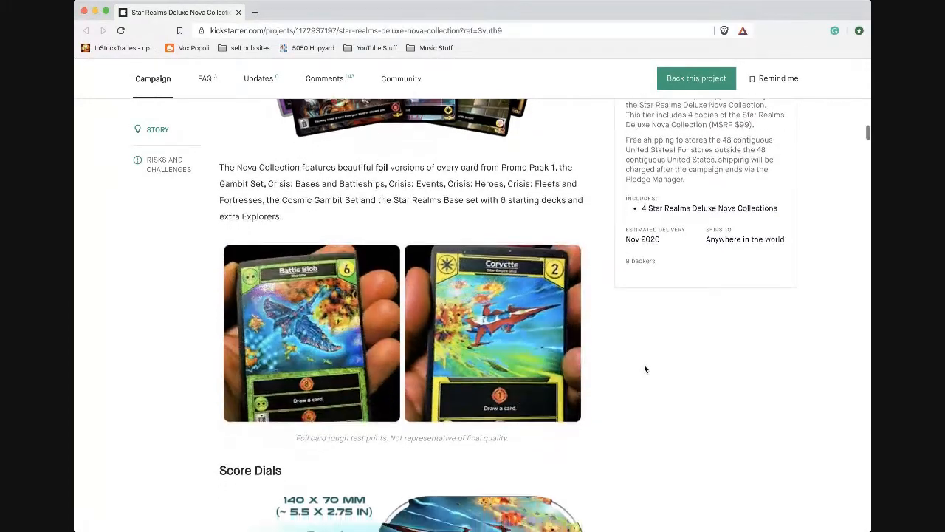
pyautogui.scroll(-3)
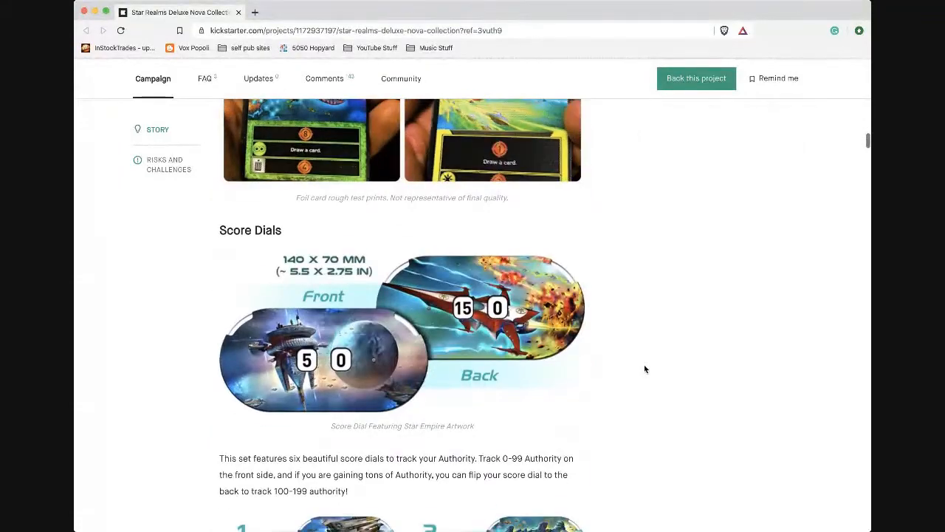
pyautogui.scroll(-3)
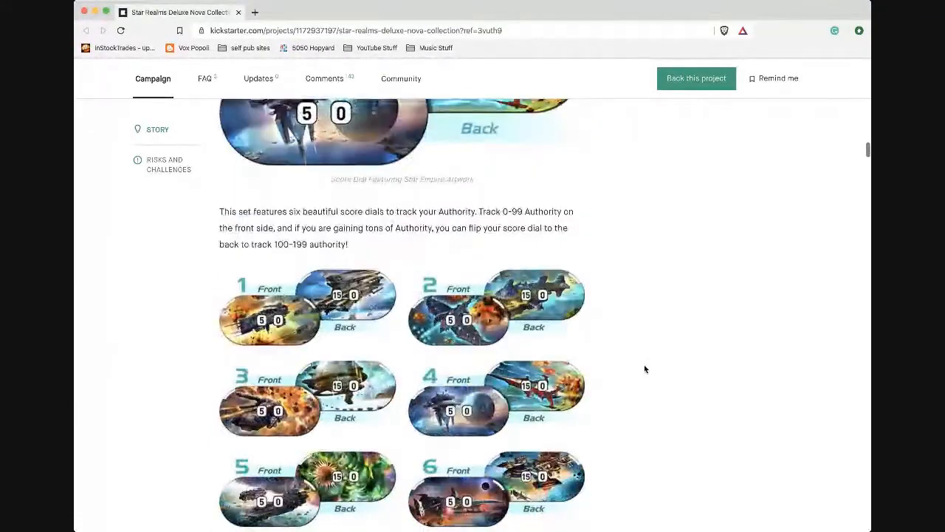
pyautogui.scroll(-3)
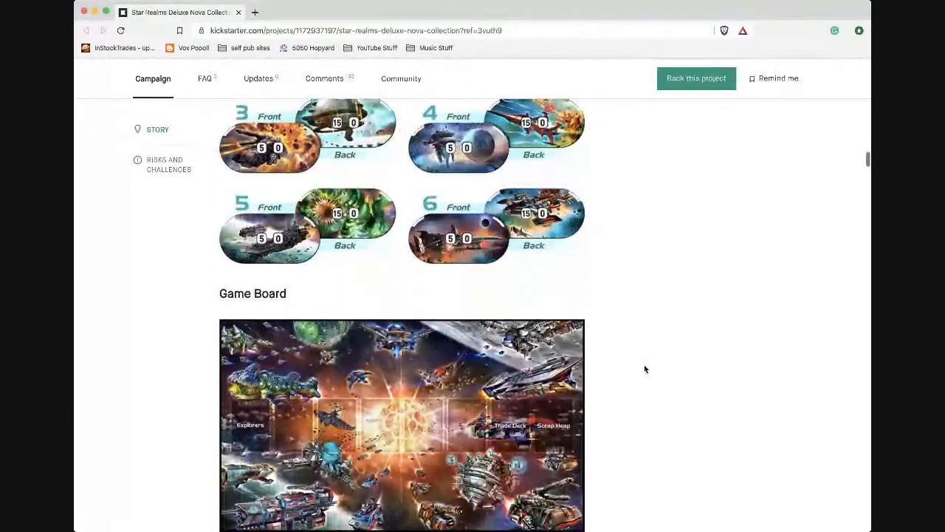
pyautogui.scroll(-3)
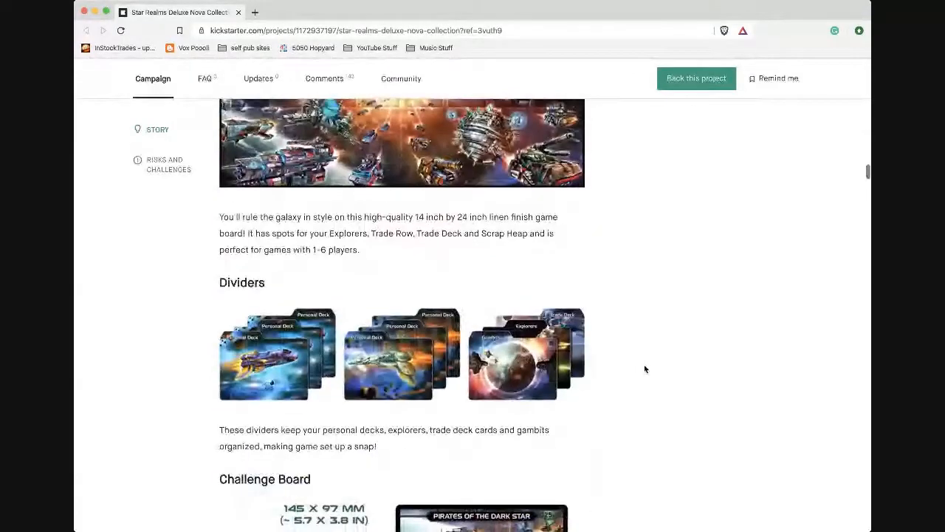
pyautogui.scroll(-3)
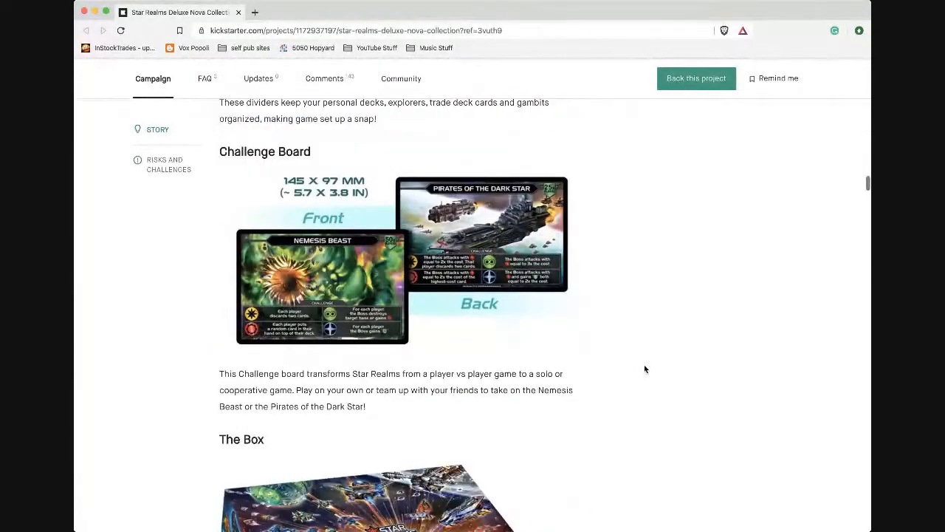
pyautogui.scroll(-3)
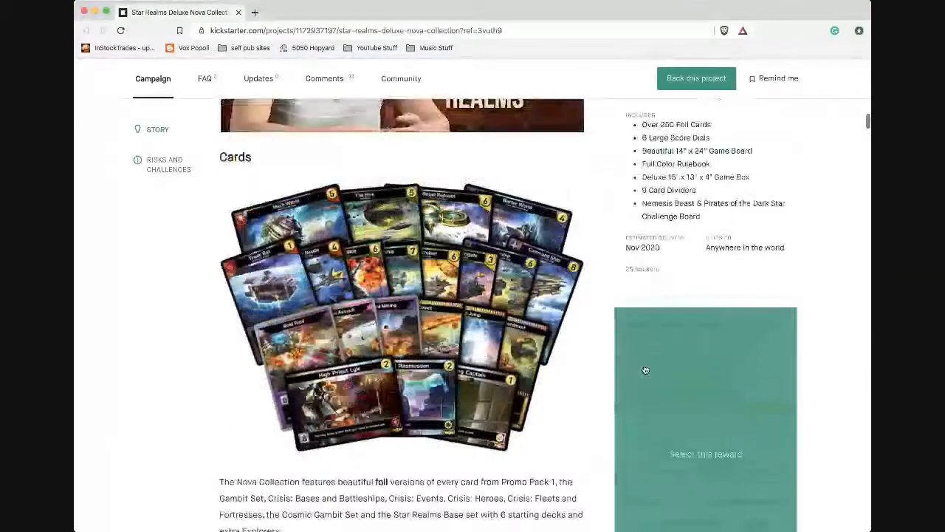
pyautogui.scroll(3)
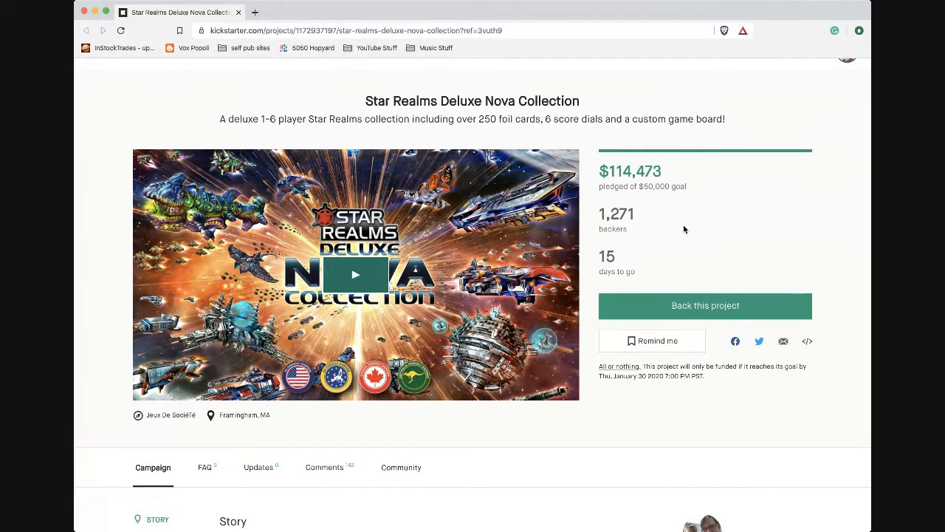
pyautogui.moveTo(756, 229)
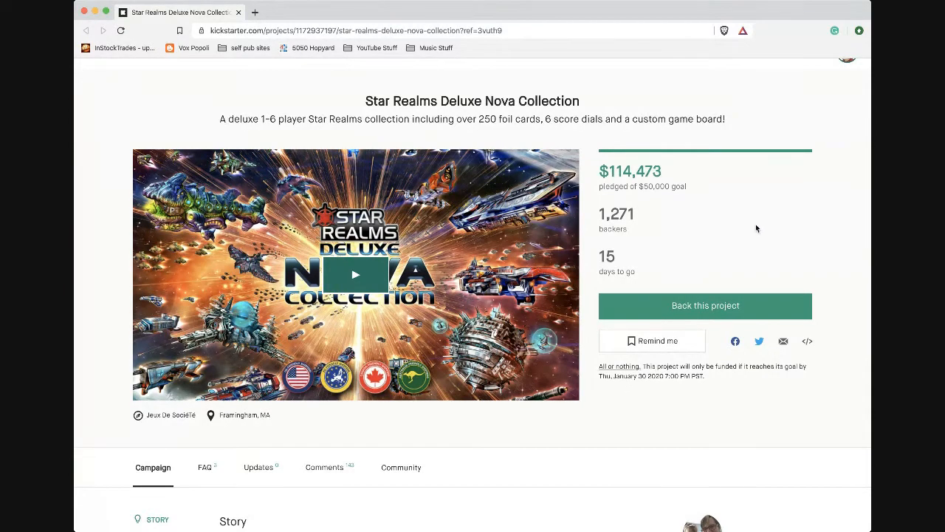
pyautogui.scroll(-3)
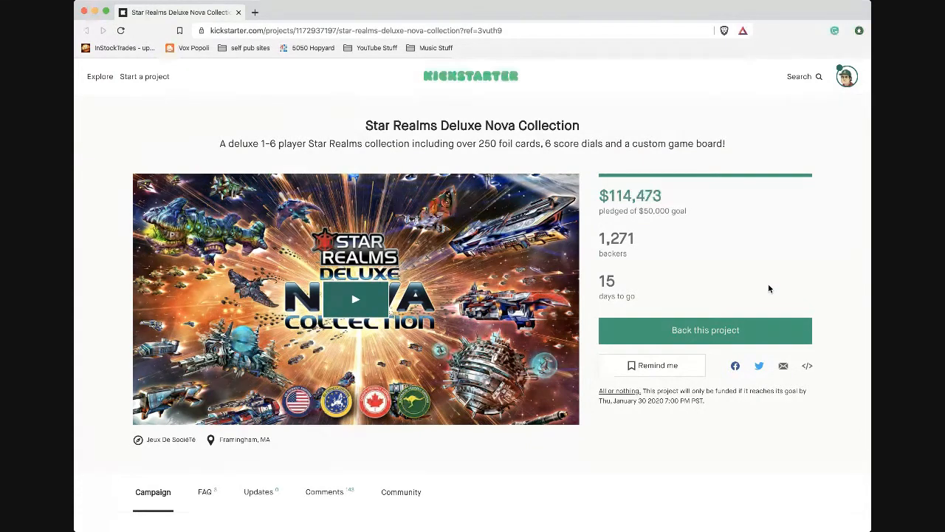
pyautogui.scroll(-3)
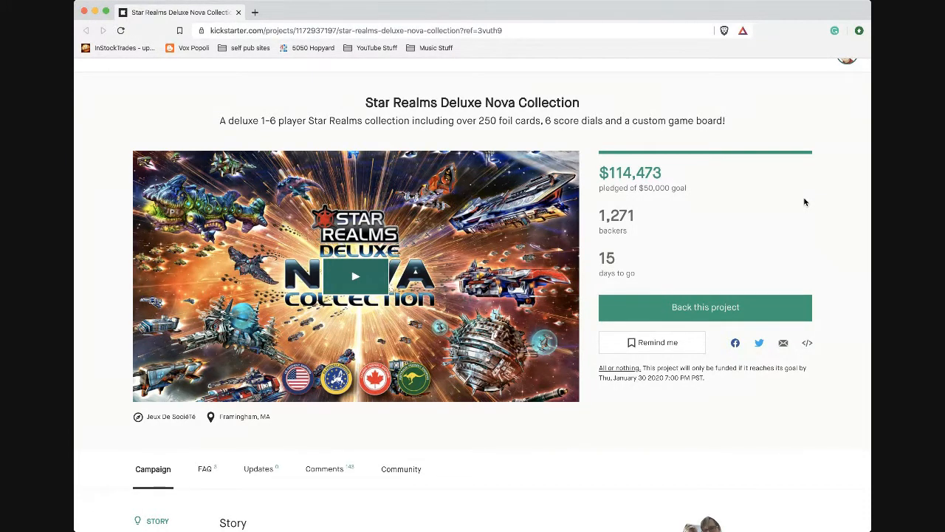
# Scroll from the page top through Story, Game Play and Cards to the foil test prints.
pyautogui.scroll(-3)
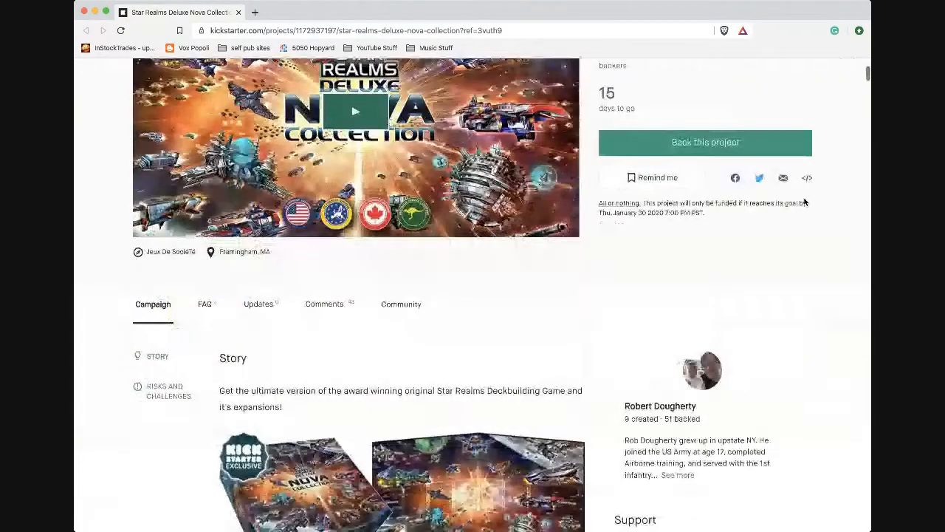
pyautogui.scroll(-3)
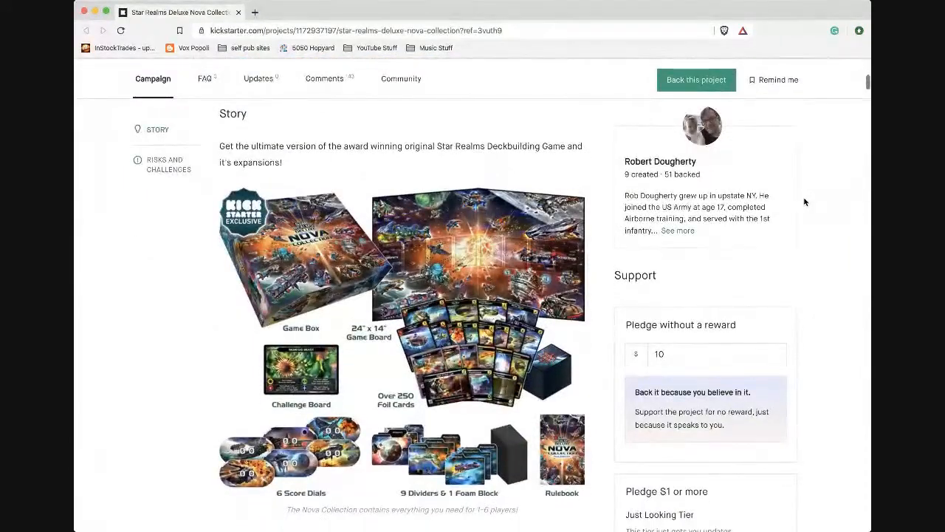
pyautogui.scroll(-3)
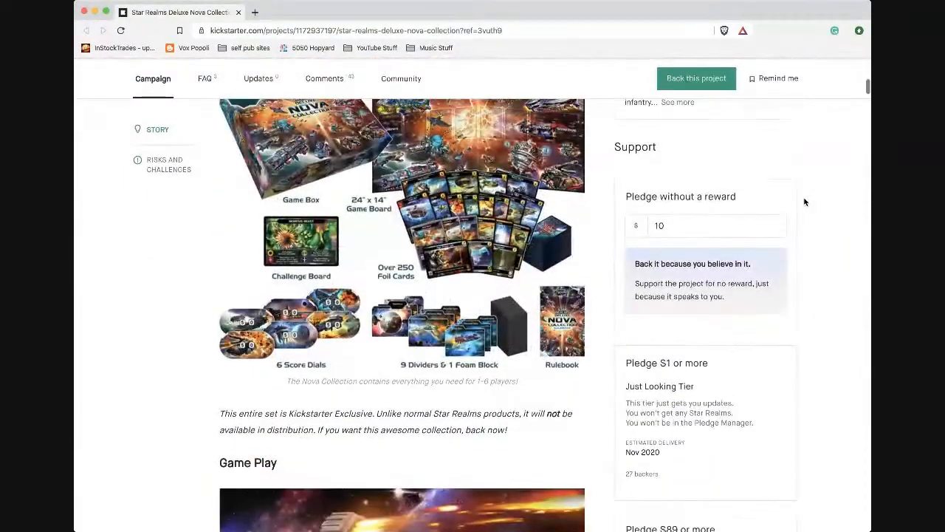
pyautogui.scroll(-3)
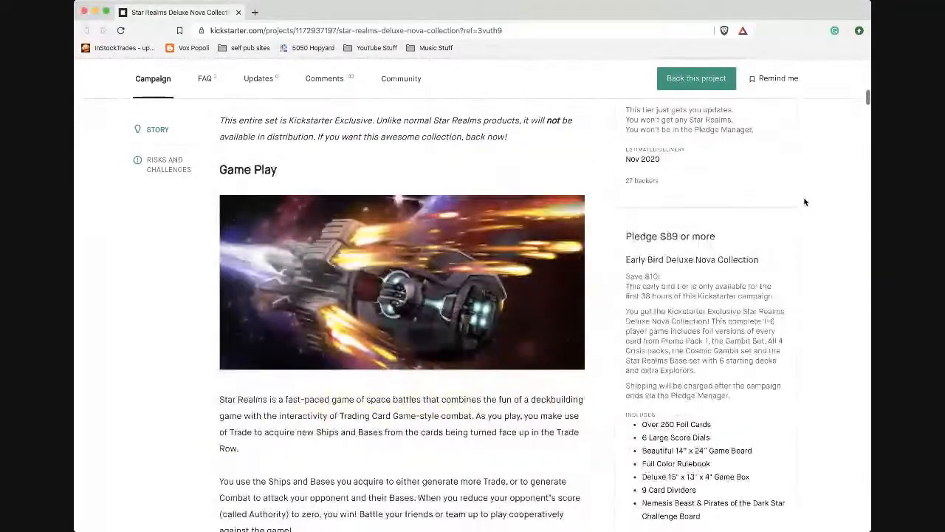
pyautogui.scroll(-3)
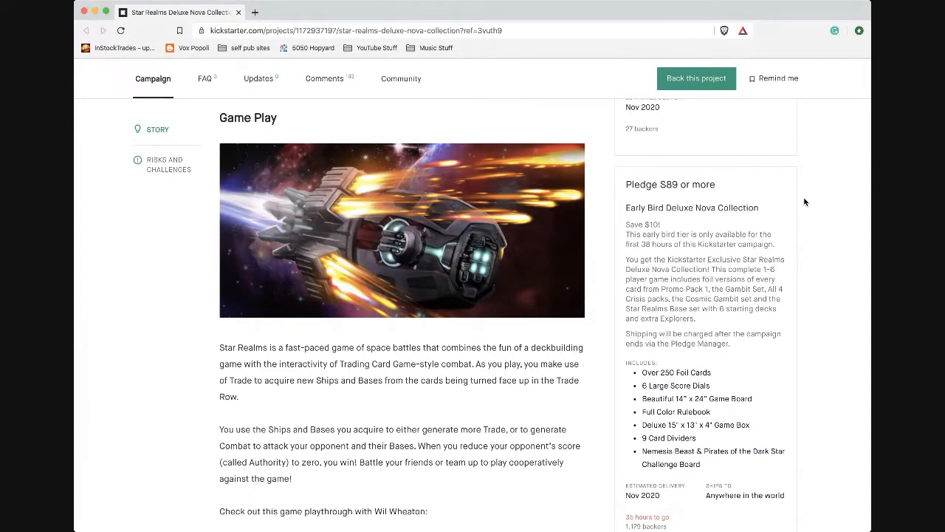
pyautogui.scroll(-3)
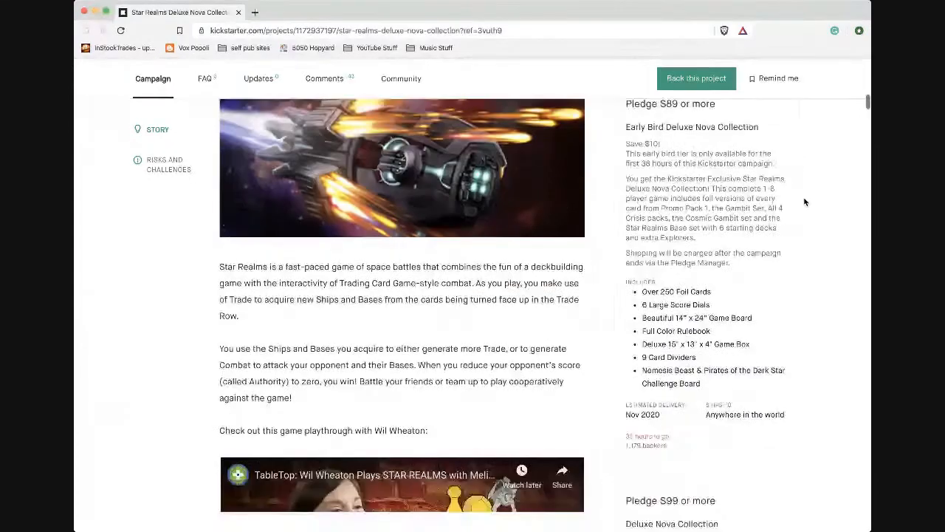
pyautogui.scroll(-3)
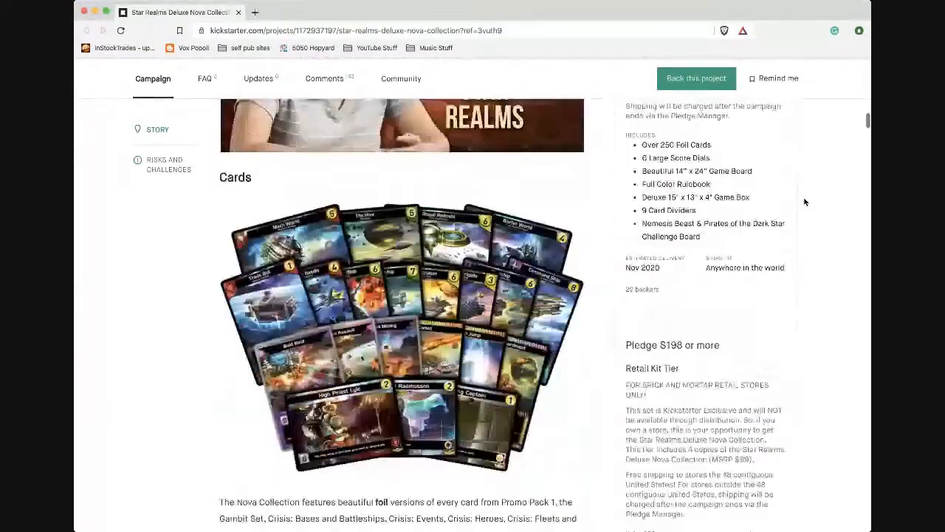
pyautogui.scroll(-3)
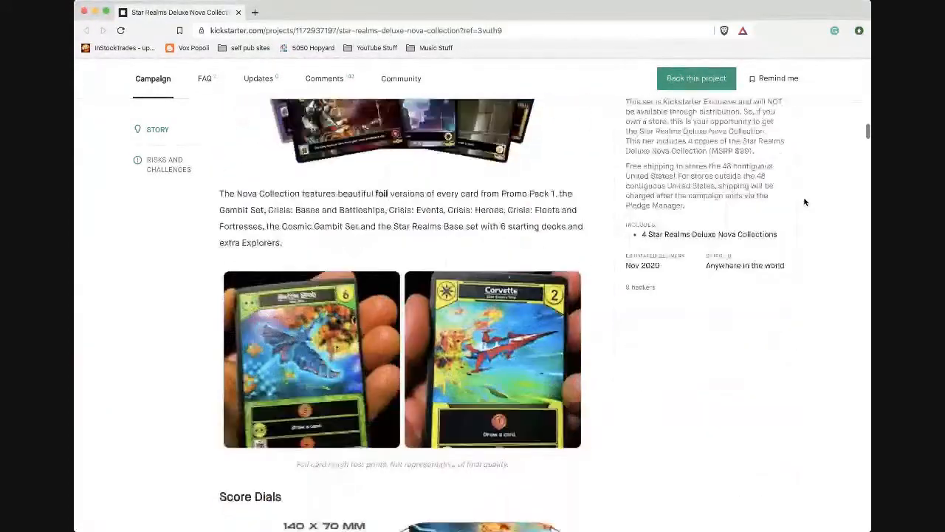